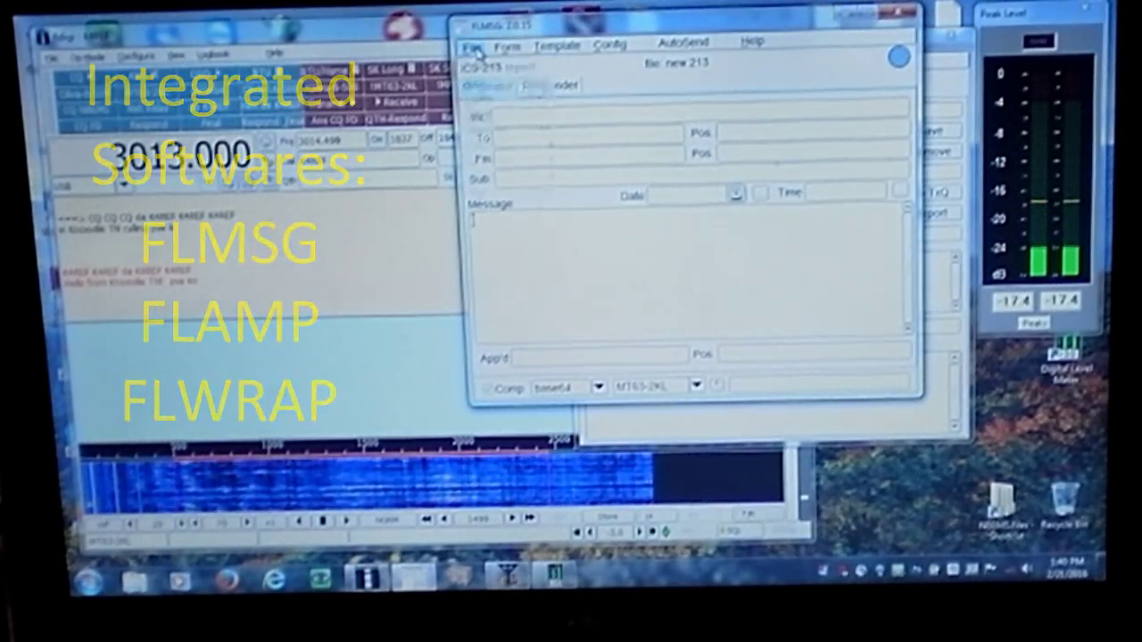
Open the saved Knoxville COP Test Event ICS-213 message file from the File menu.
click(472, 45)
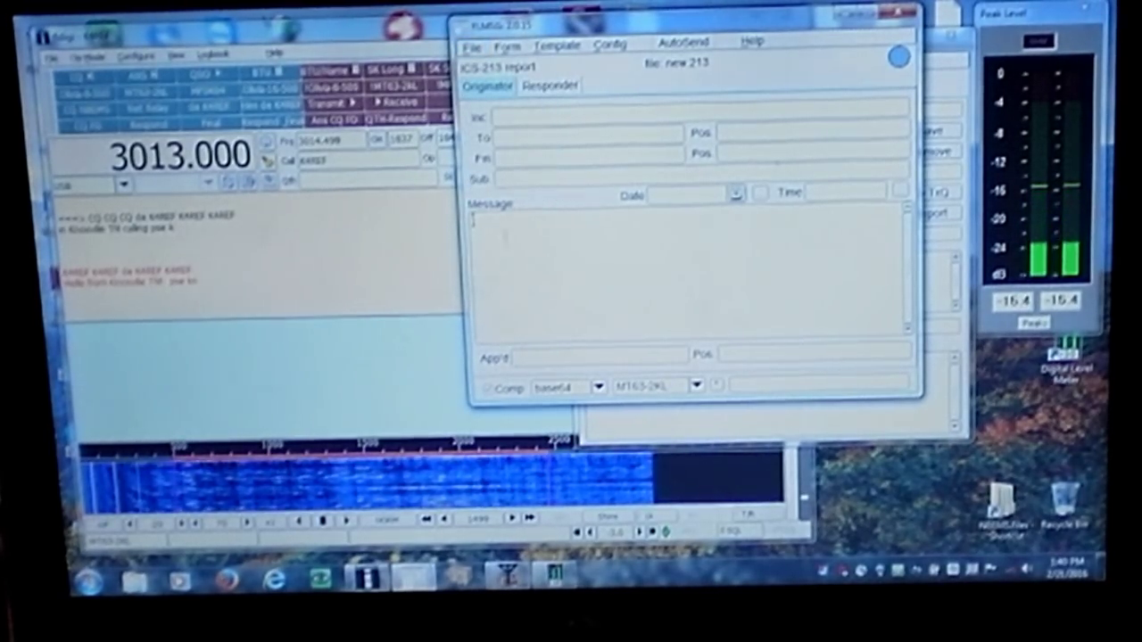
click(472, 43)
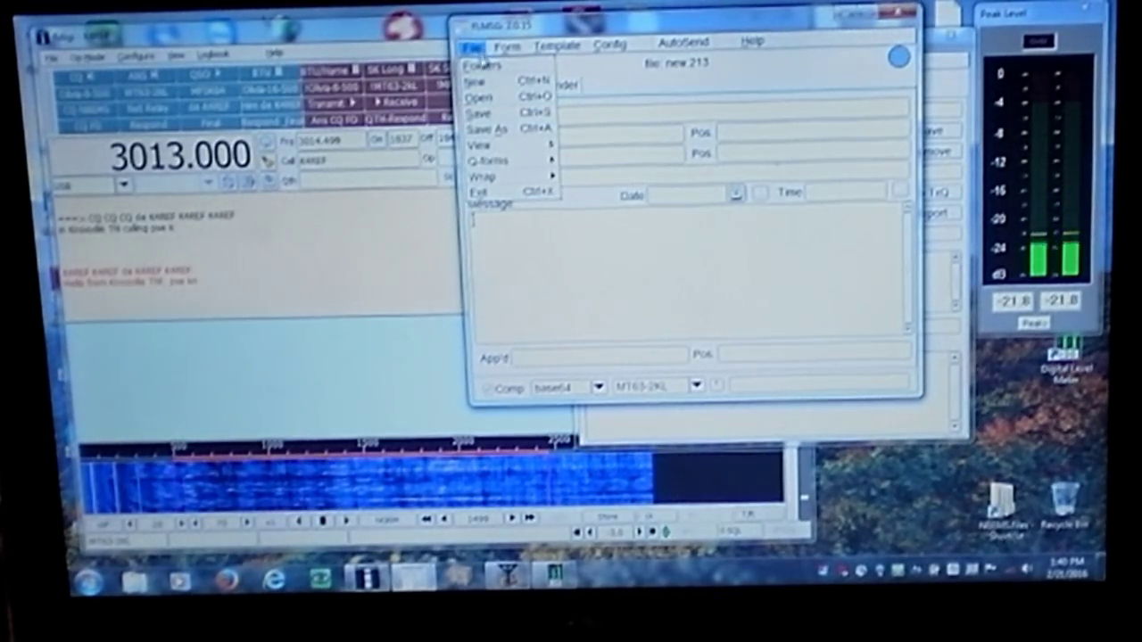
click(476, 96)
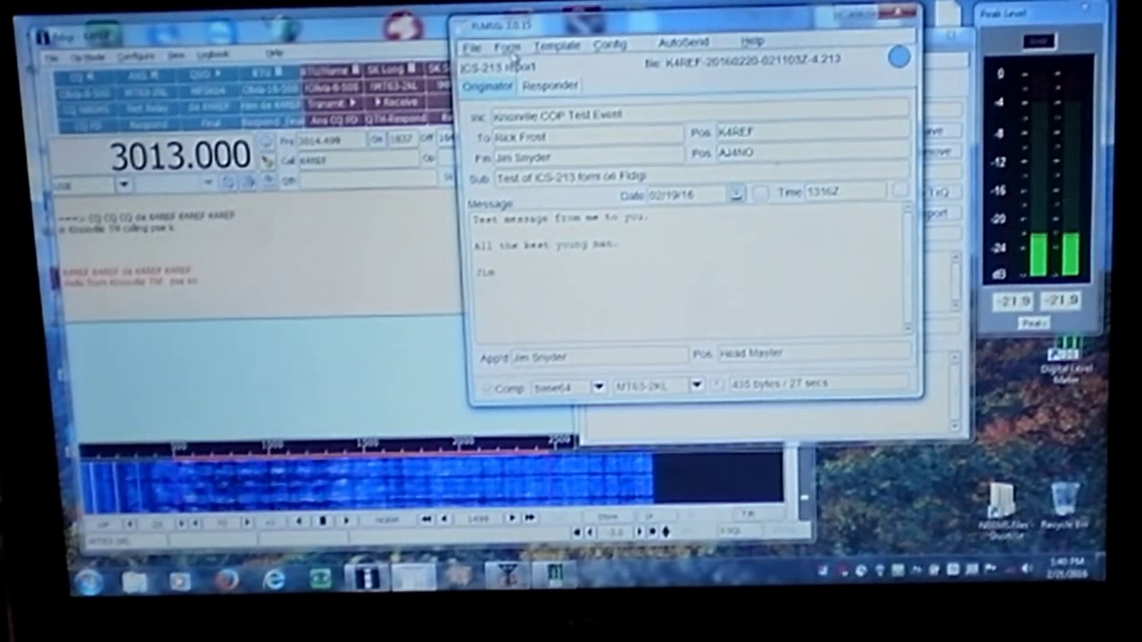
Show the Form menu's template categories, including the ICS series.
click(507, 45)
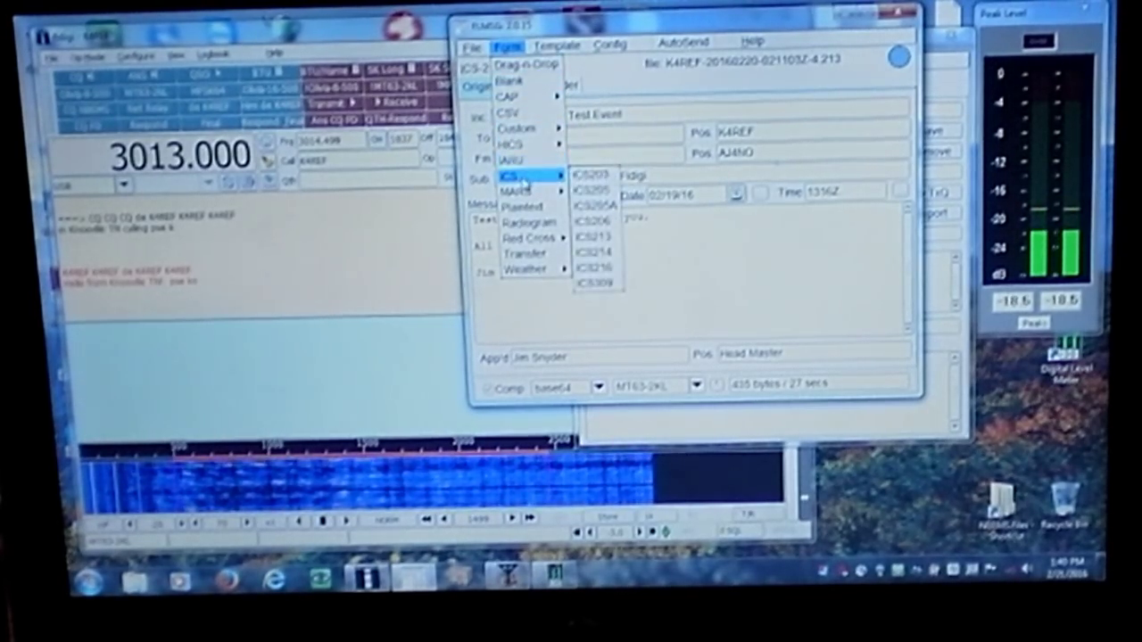
mouse_move(518, 189)
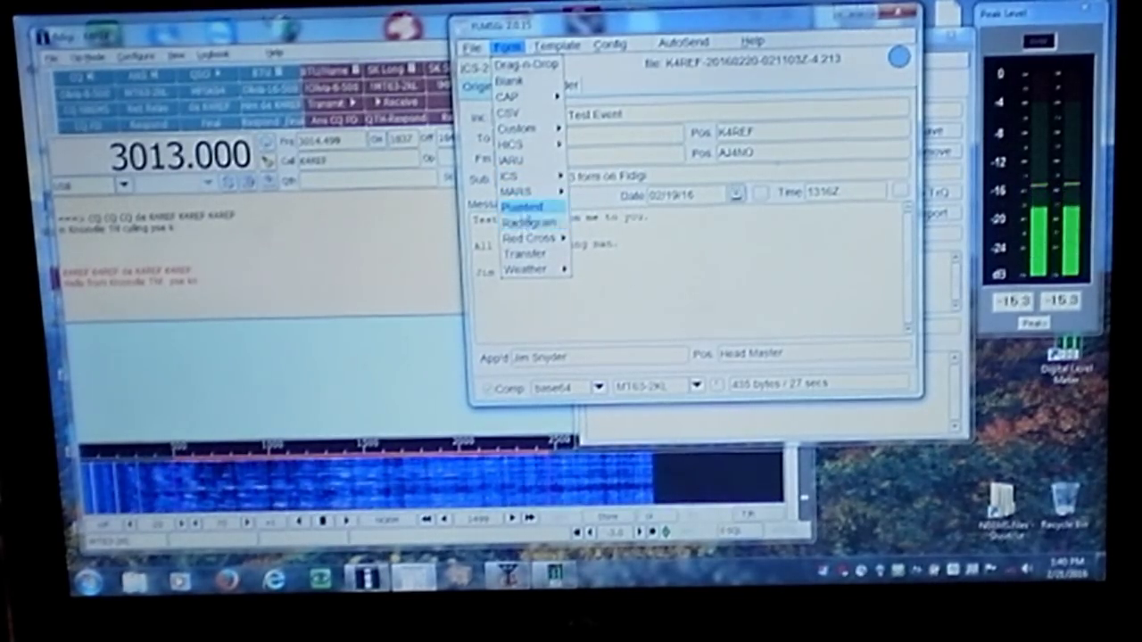
mouse_move(513, 114)
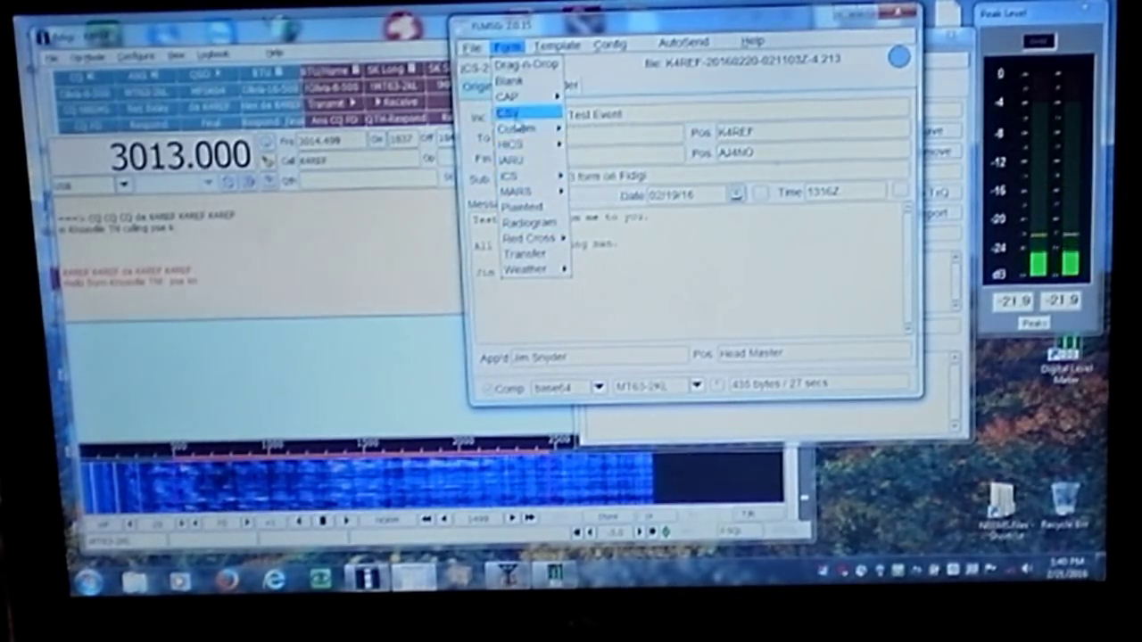